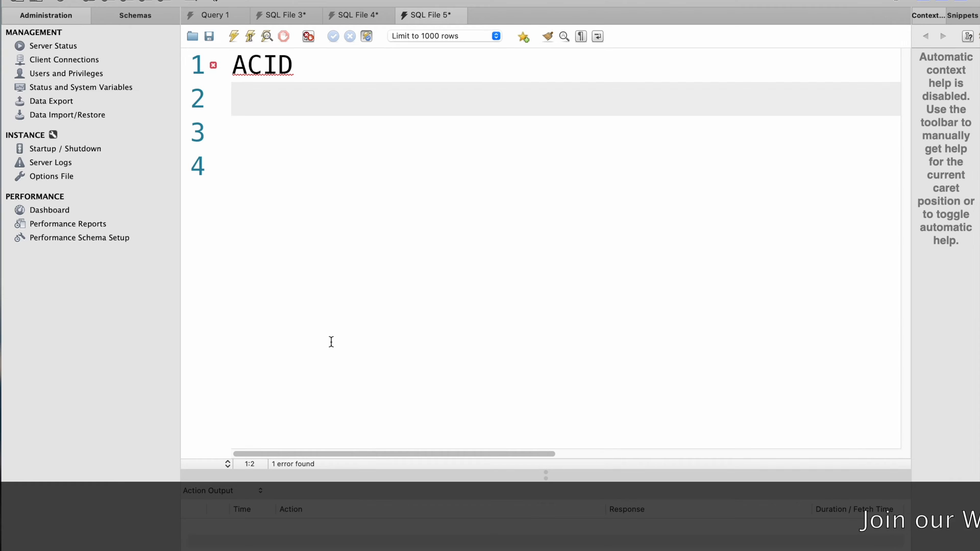
# Step: Write line 2 as 'A- Atomicity : single, individual , ROLLBACK' and move to the line below
pyautogui.click(250, 99)
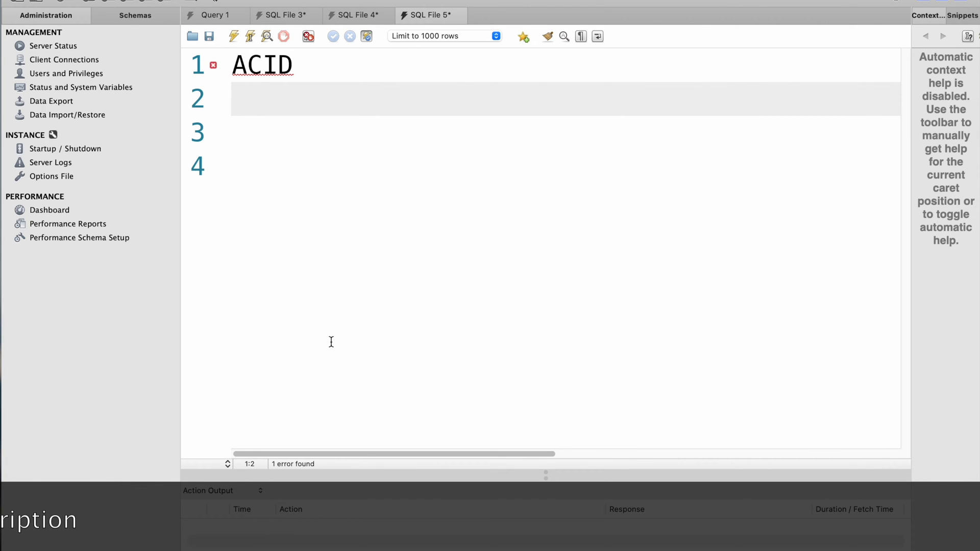
pyautogui.click(250, 99)
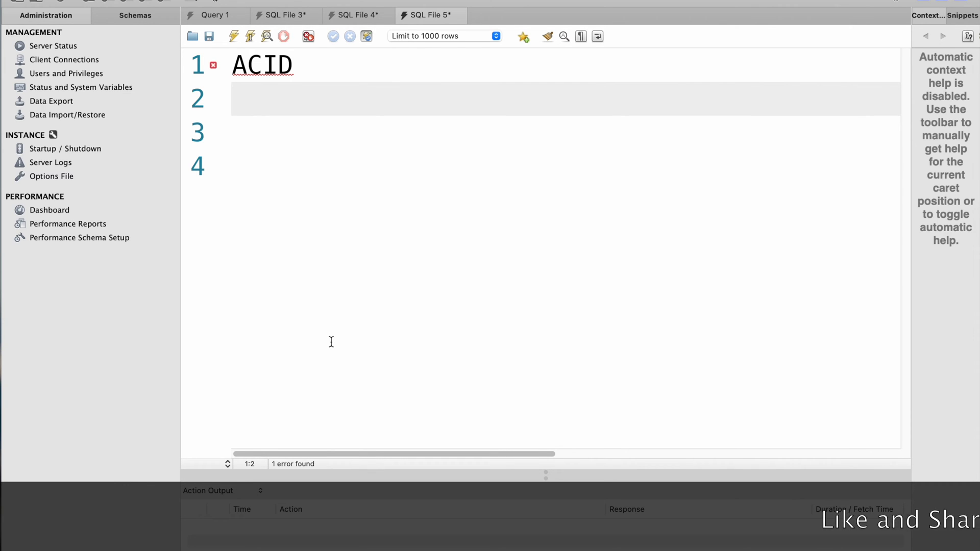
pyautogui.write('A-')
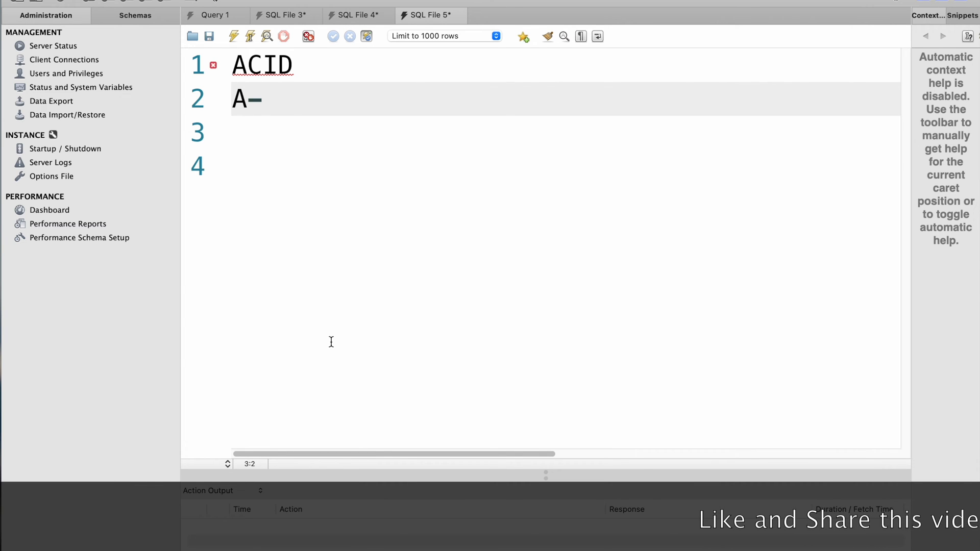
pyautogui.write('Atom')
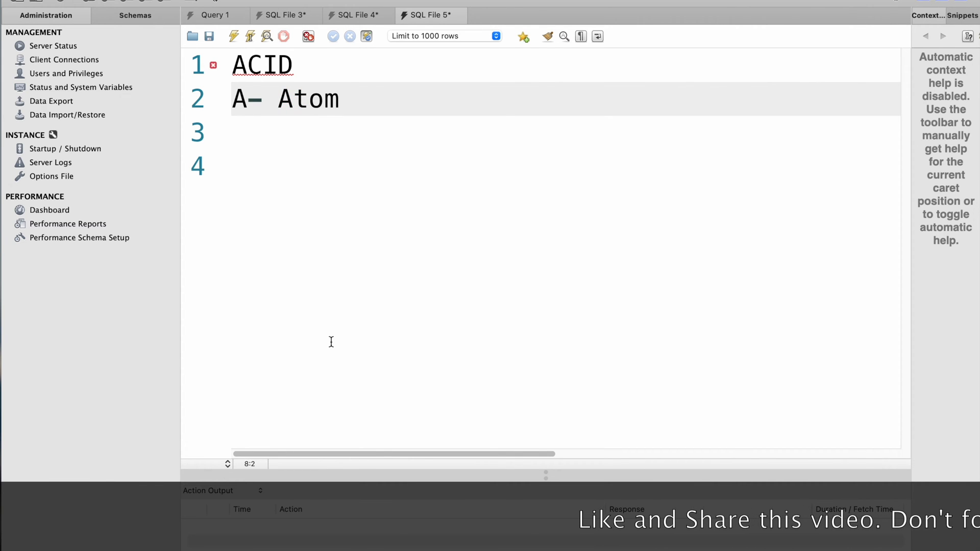
pyautogui.write('icity')
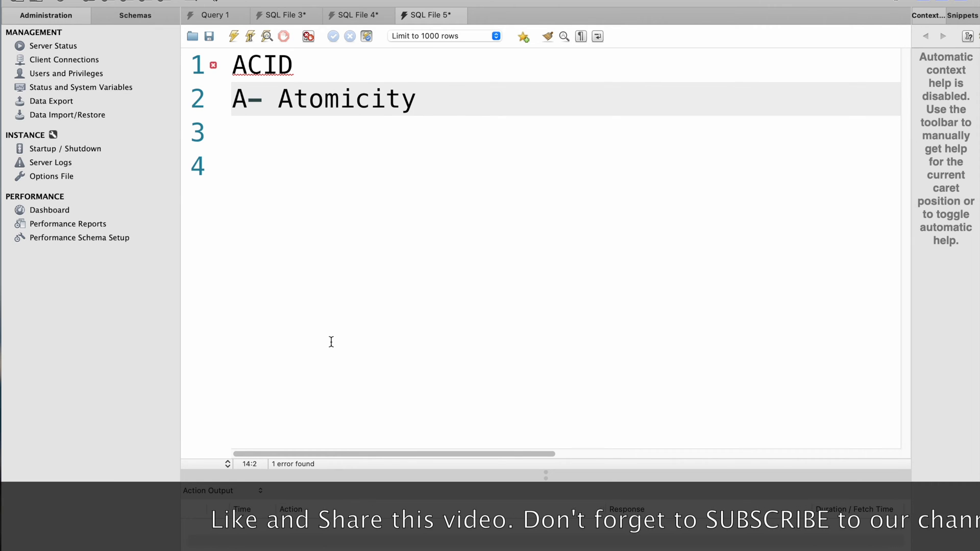
pyautogui.write(': single')
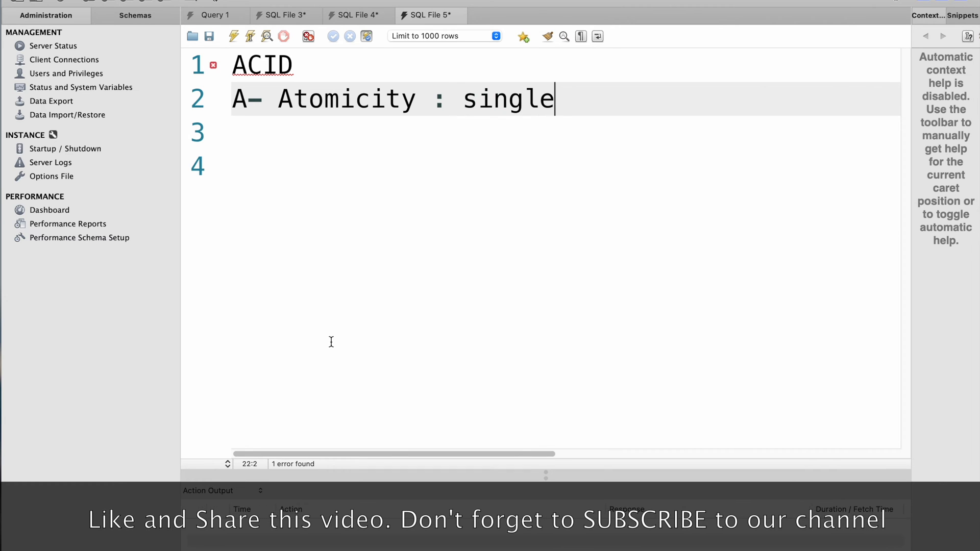
pyautogui.write(', ind')
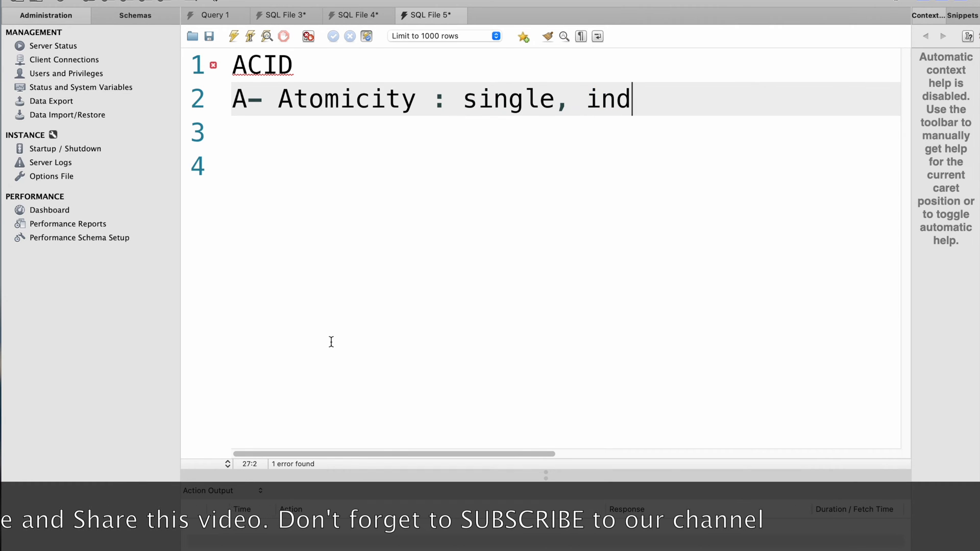
pyautogui.write('ivi')
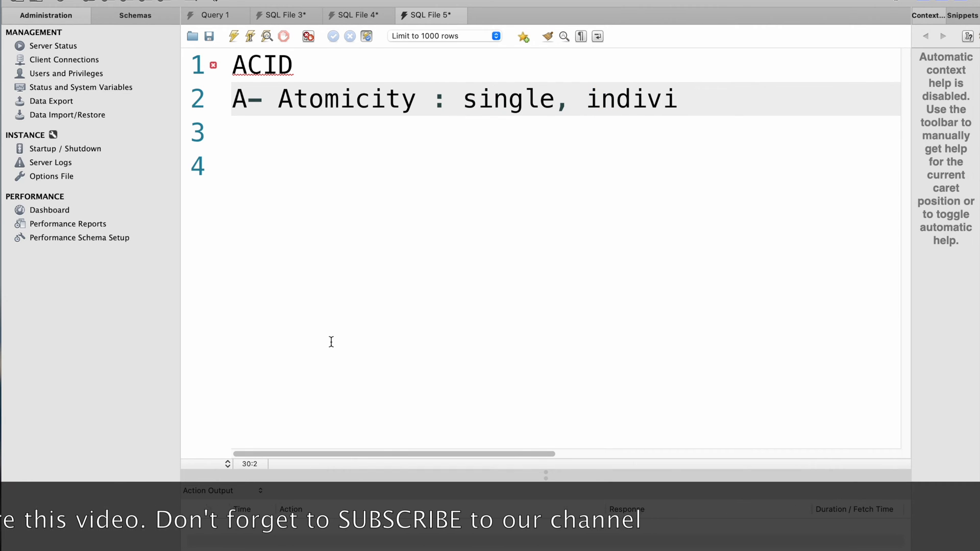
pyautogui.write('dual')
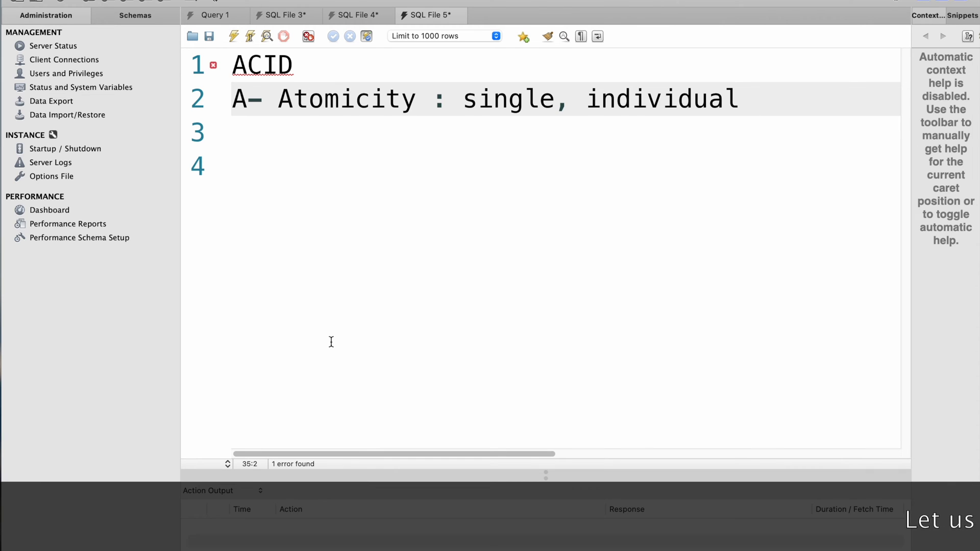
pyautogui.click(750, 99)
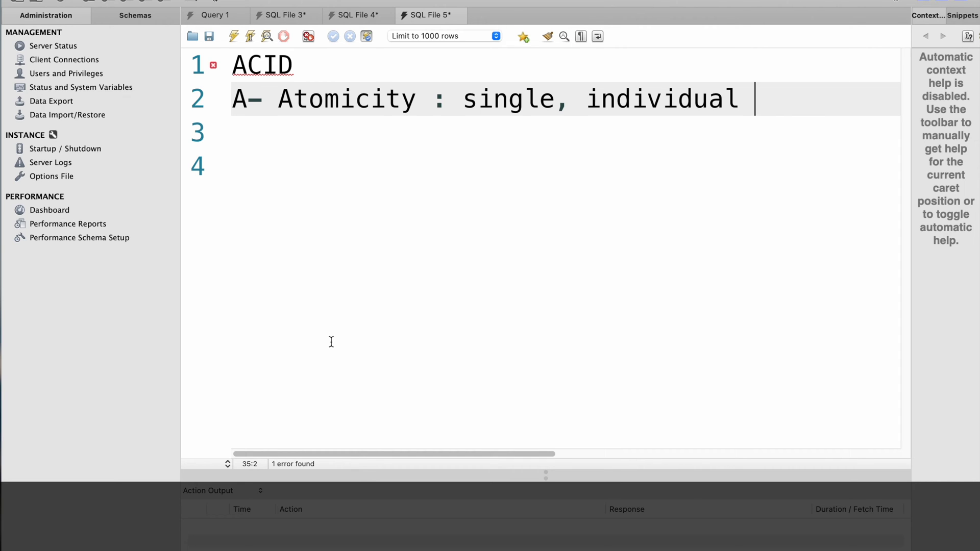
pyautogui.write(', ROLLBACK')
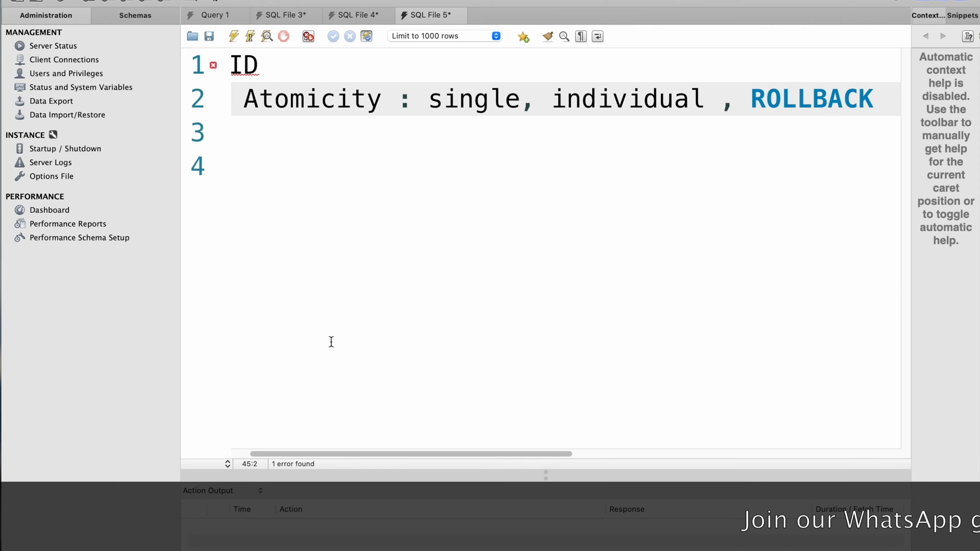
pyautogui.click(876, 99)
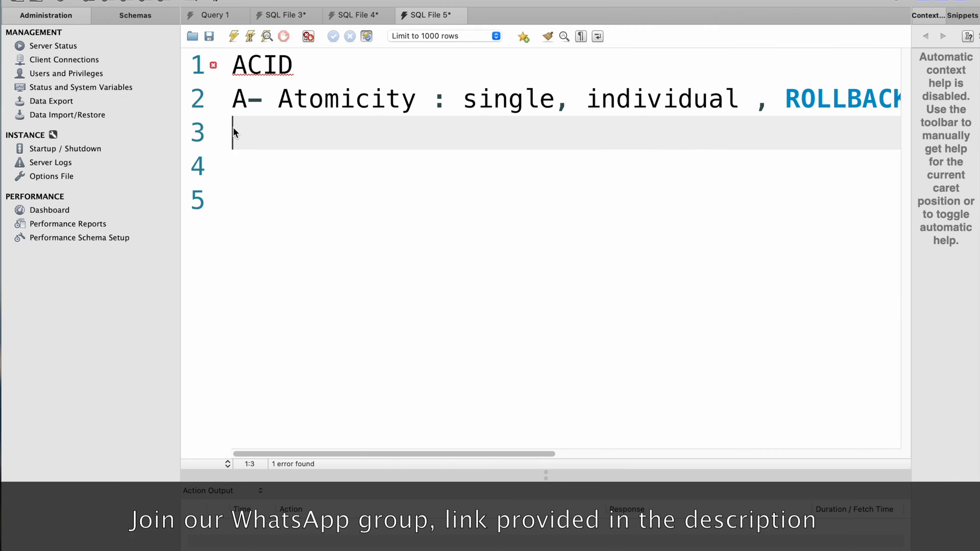
# Step: Write line 3 as 'C- Consistency :Primay Key,Foregin Key'
pyautogui.write('C- Consis')
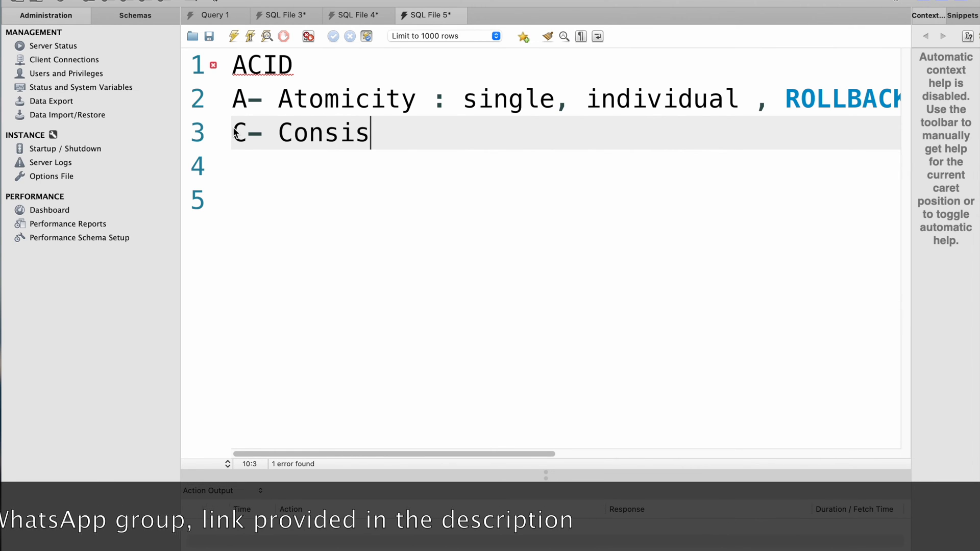
pyautogui.write('tency :')
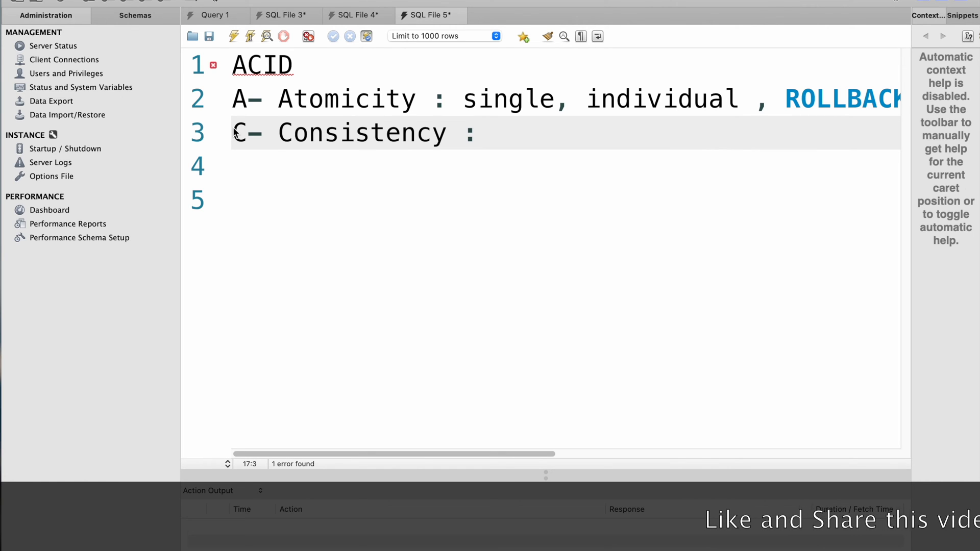
pyautogui.click(477, 133)
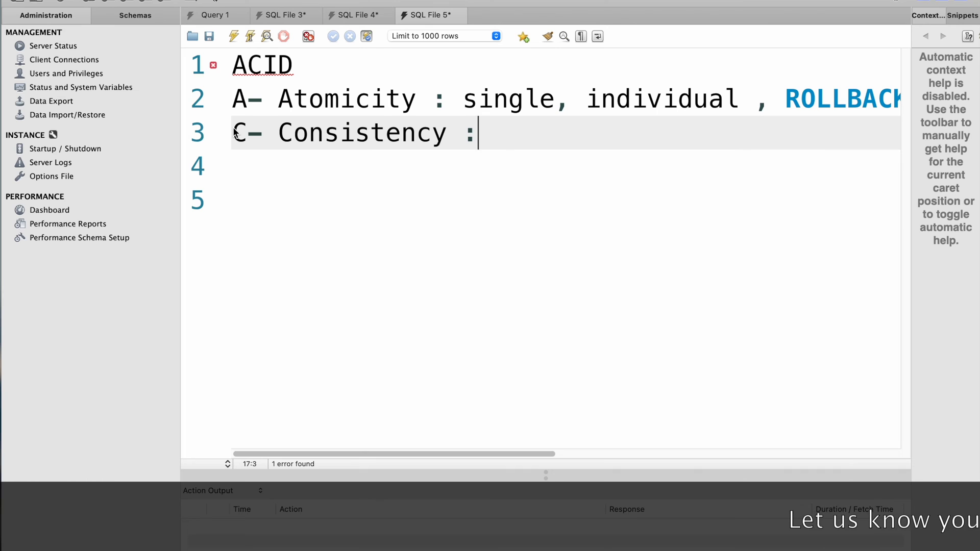
pyautogui.write('Pr')
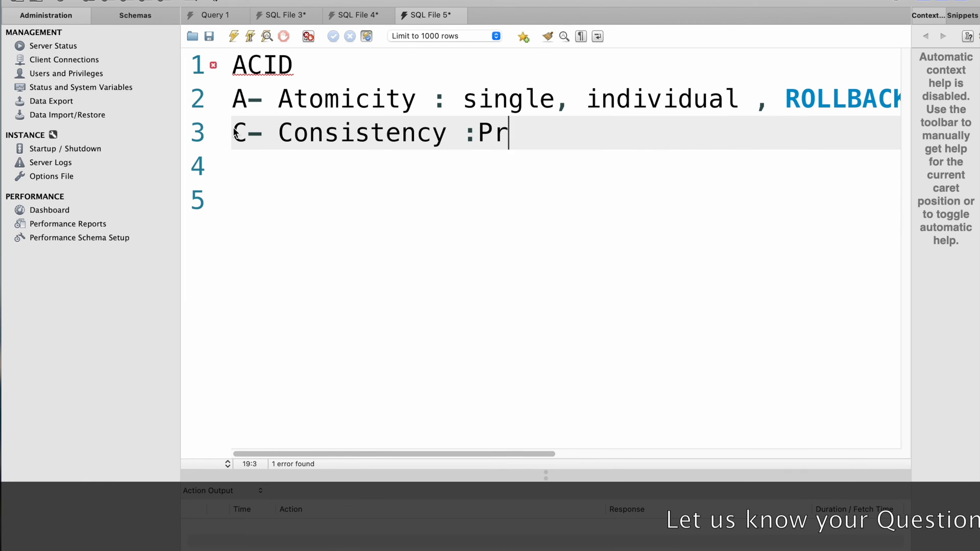
pyautogui.write('imay Key')
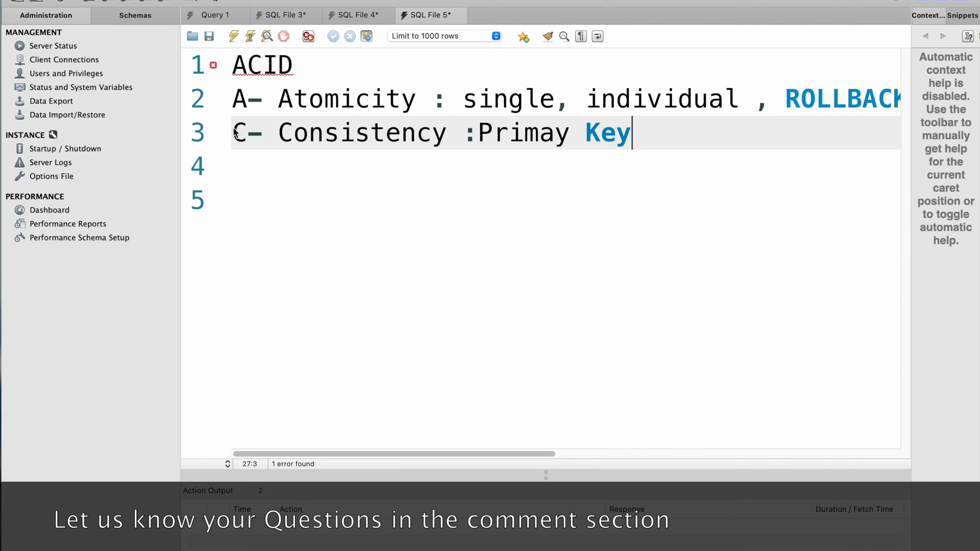
pyautogui.write(',')
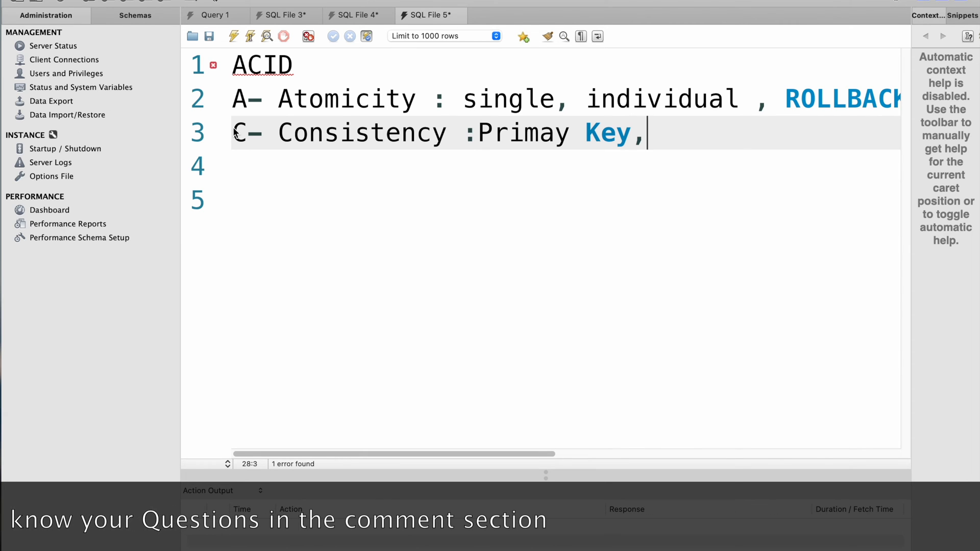
pyautogui.write('Foregin Key')
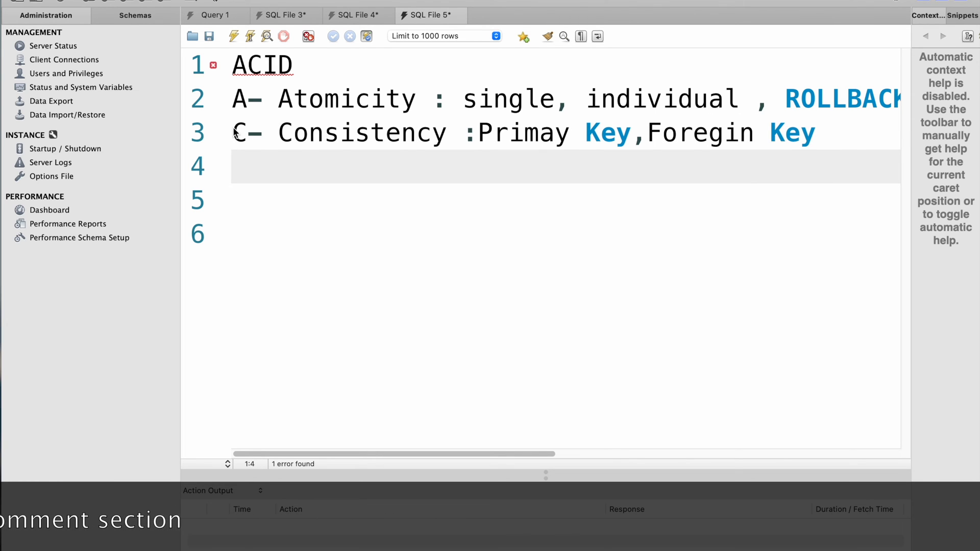
# Step: Write line 4 as 'I-Isolation : Locks,'
pyautogui.write('I-')
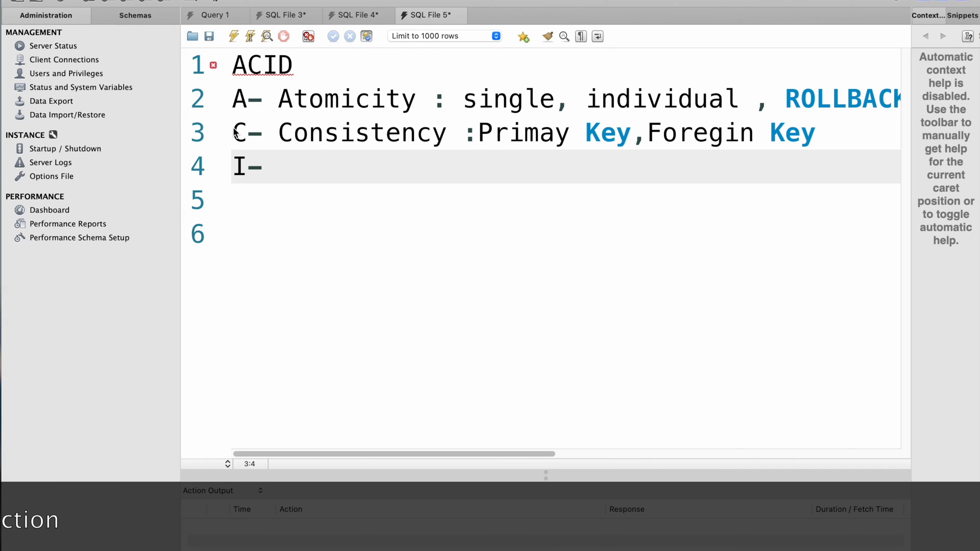
pyautogui.write('Isolation')
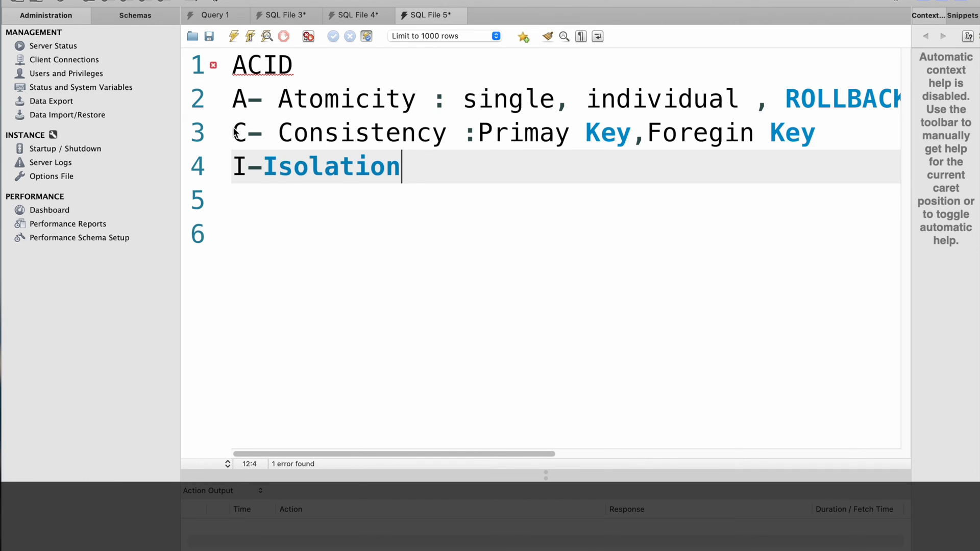
pyautogui.write(':')
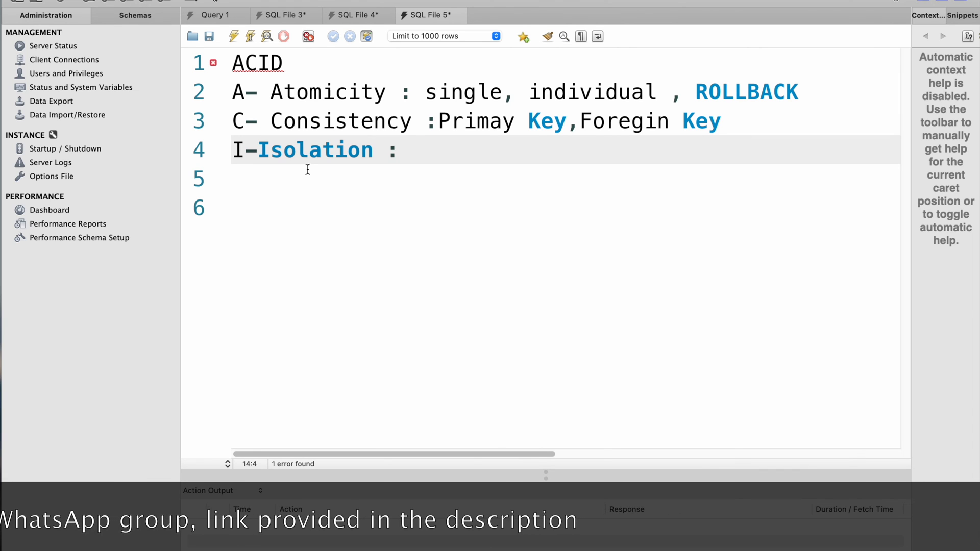
pyautogui.click(400, 150)
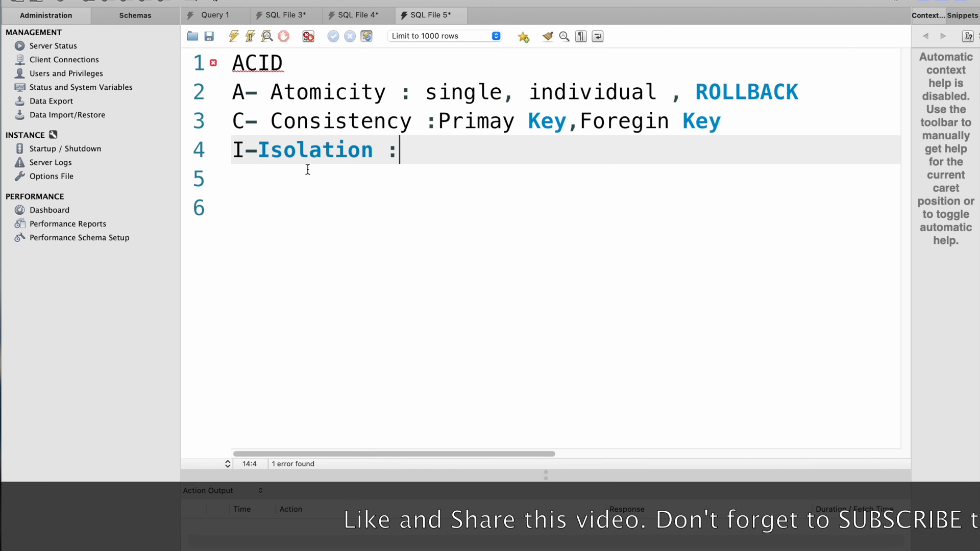
pyautogui.write('Loc')
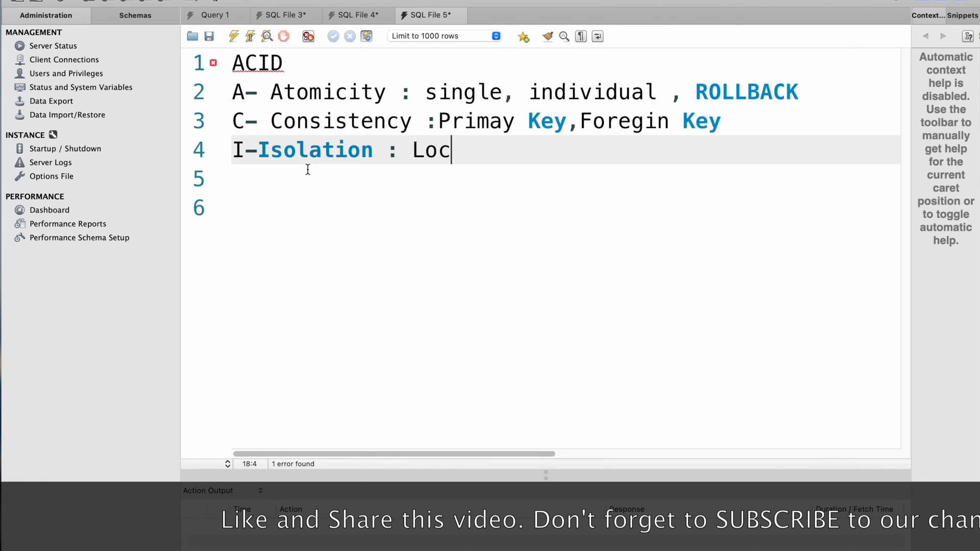
pyautogui.write('ks,')
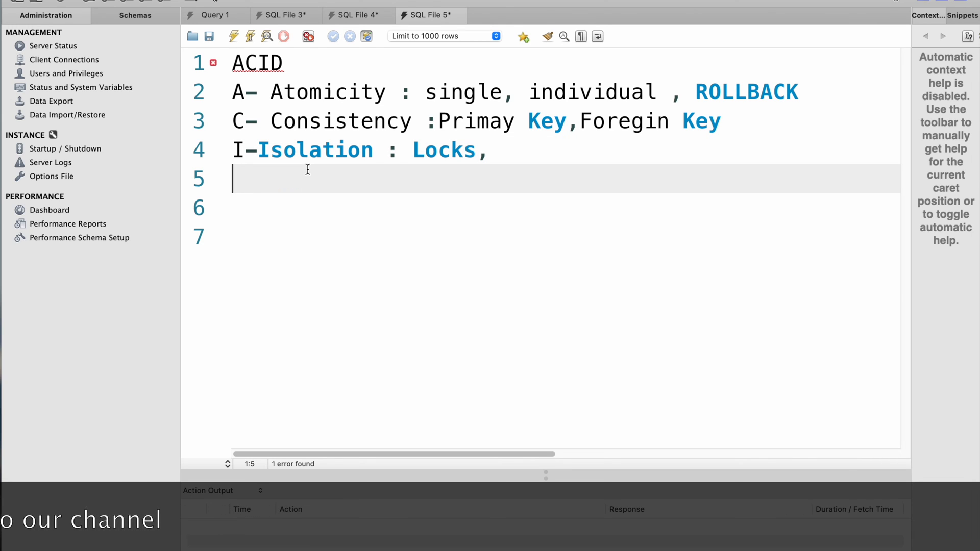
# Step: Write line 5 as 'D-Durability :transaction logs'
pyautogui.write('D-')
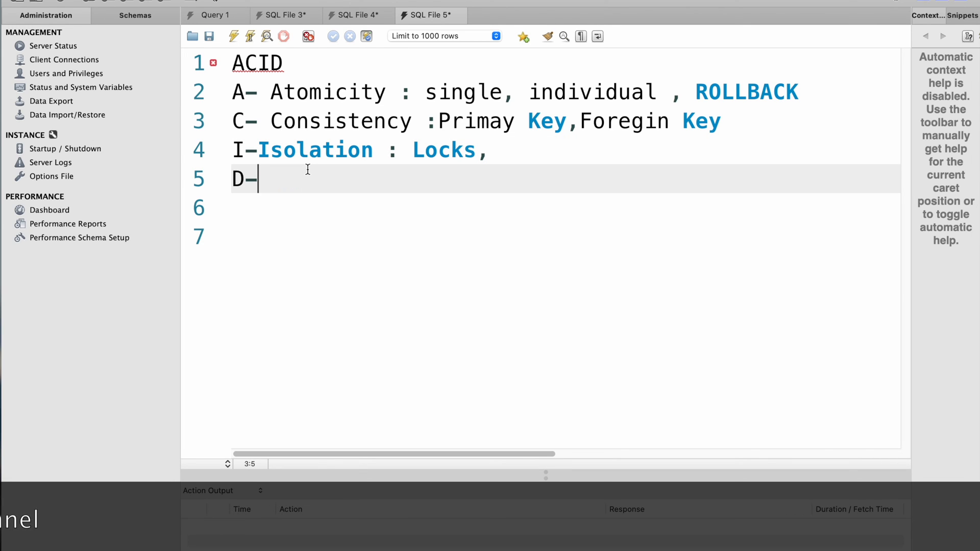
pyautogui.write('Durab')
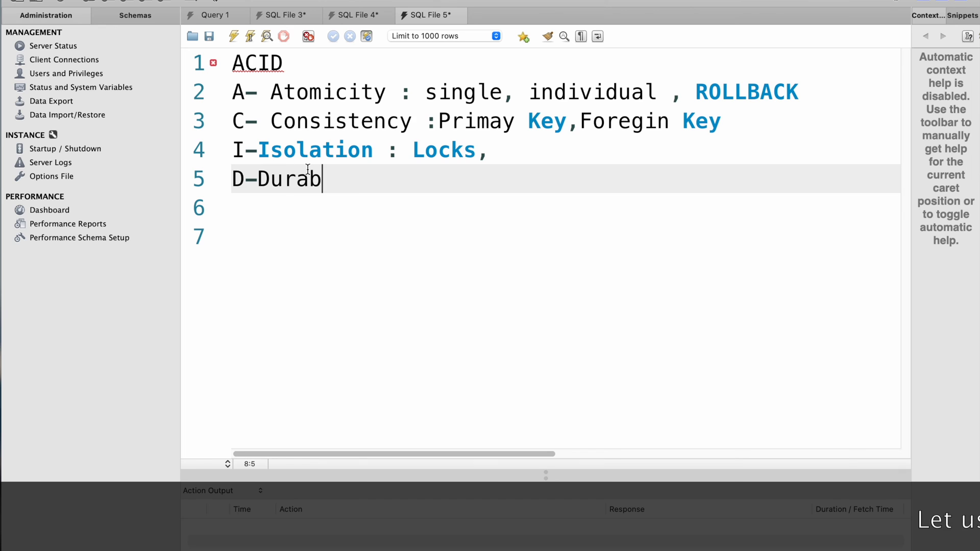
pyautogui.write('ility')
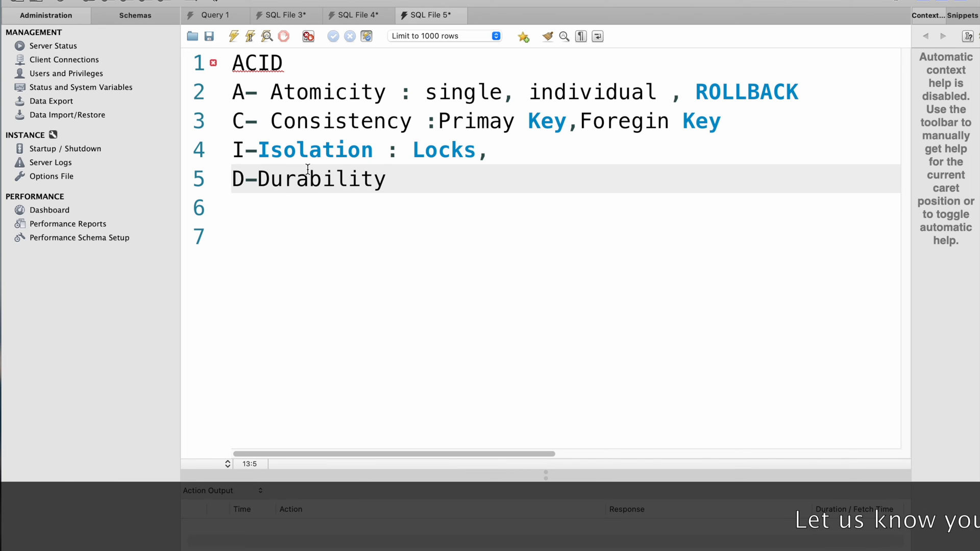
pyautogui.write(':')
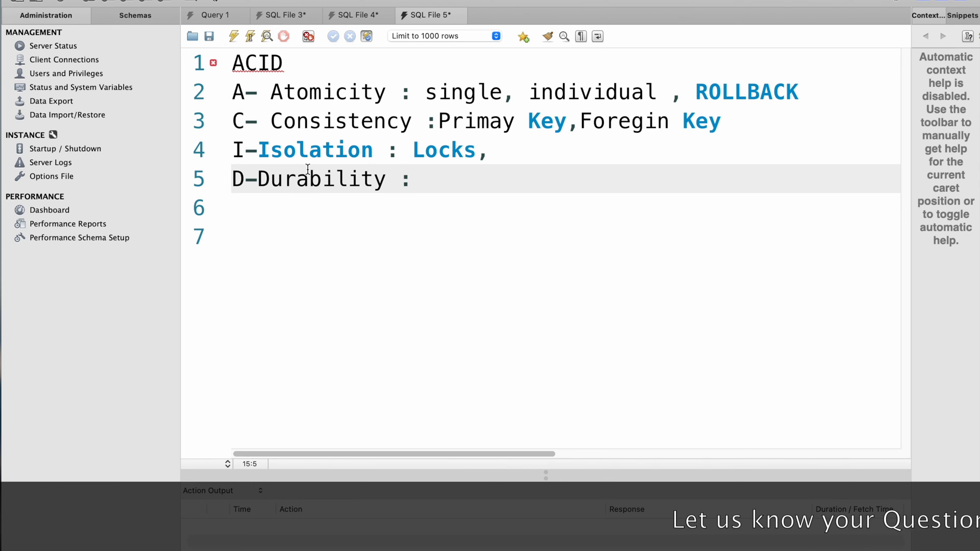
pyautogui.click(409, 179)
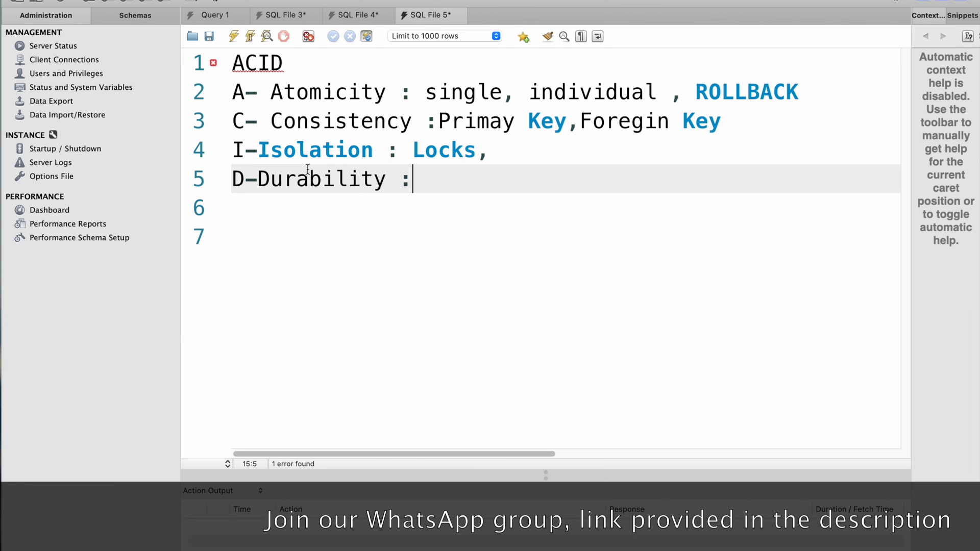
pyautogui.write('transact')
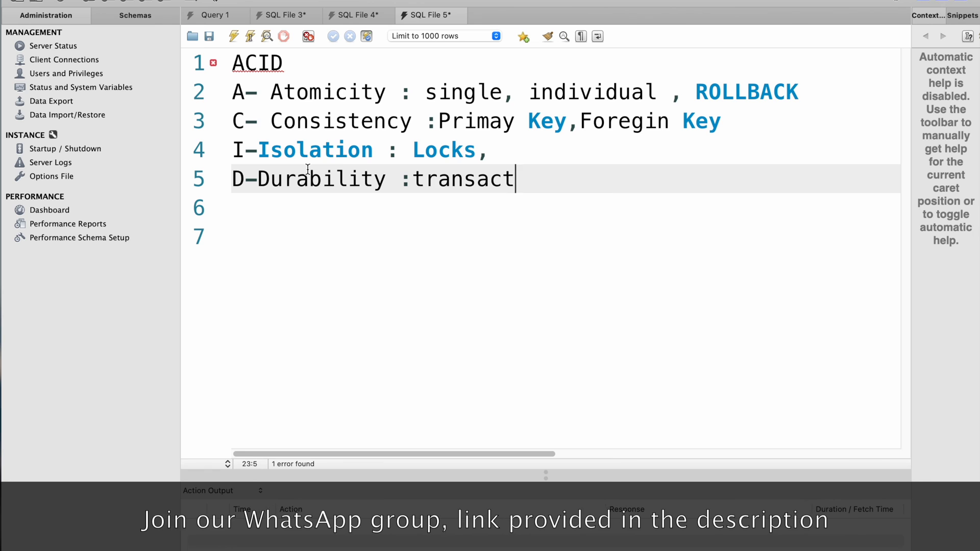
pyautogui.write('ion logs')
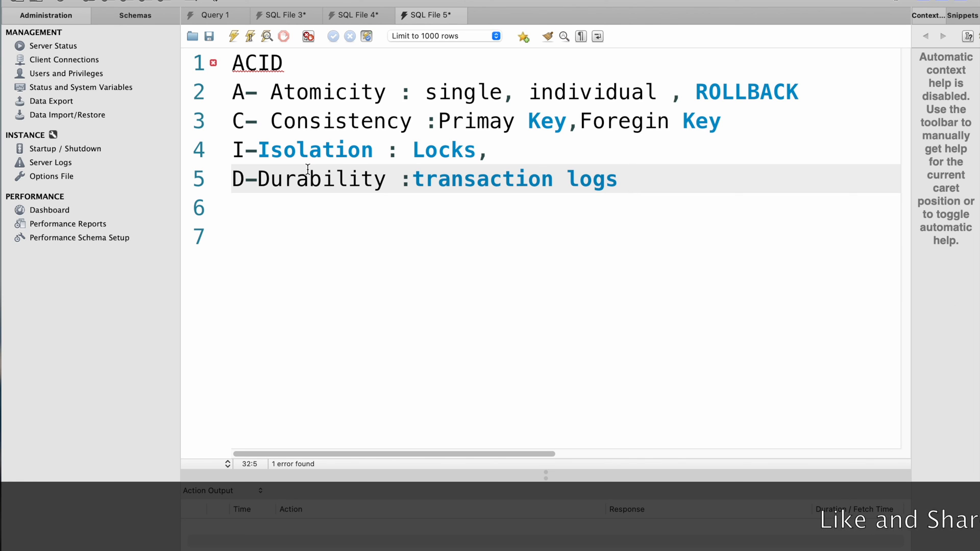
pyautogui.click(627, 180)
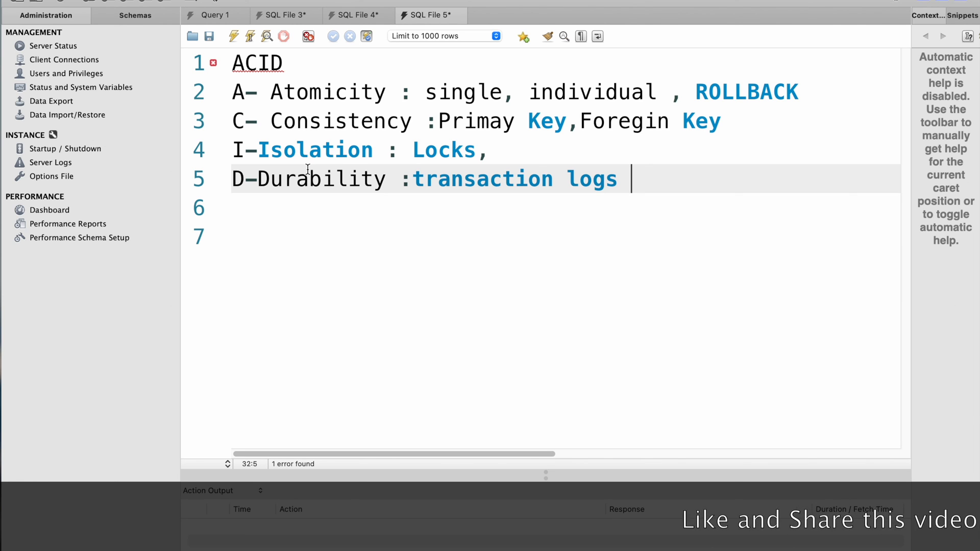